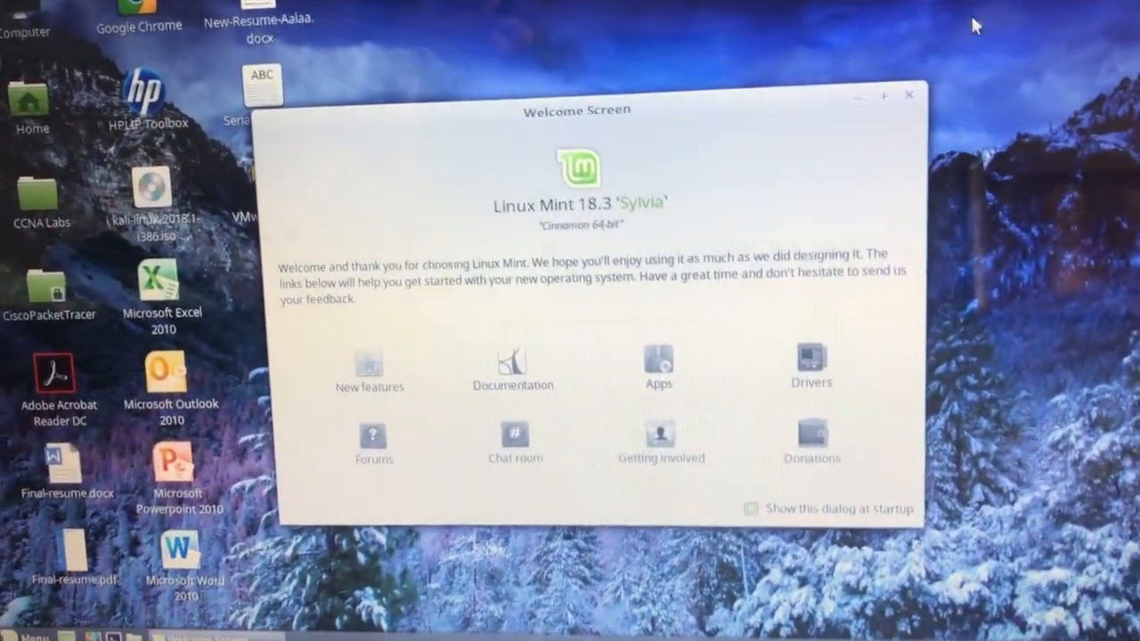
# Step: Dismiss the Linux Mint welcome screen to reach the desktop
pyautogui.click(908, 94)
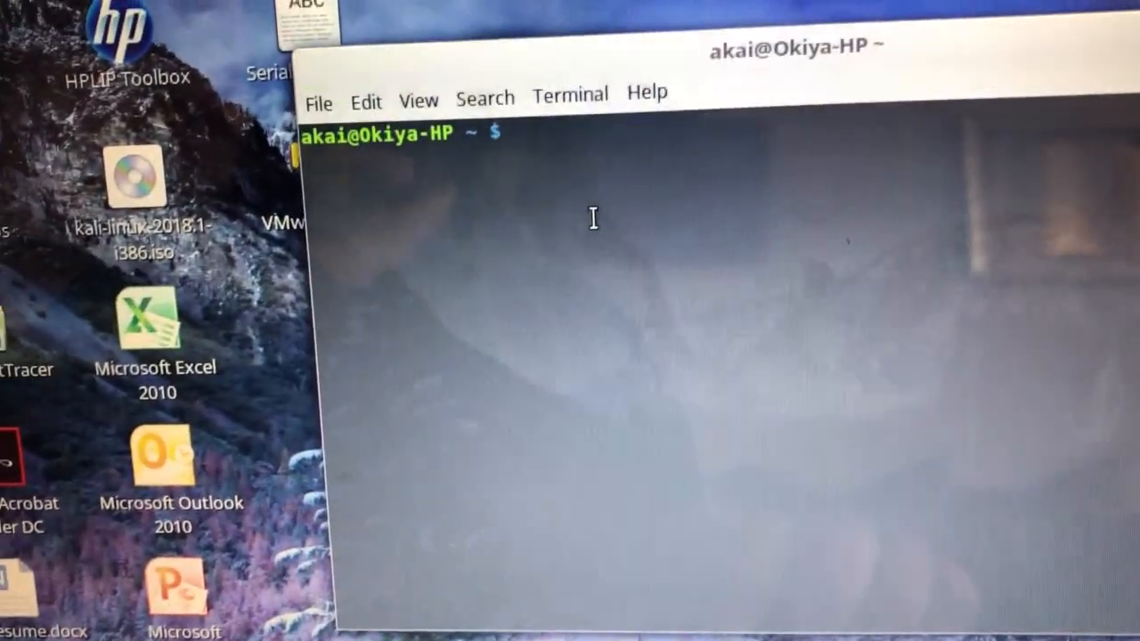
# Step: Enter the ifconfig command at the shell prompt without running it yet
pyautogui.write('ip')
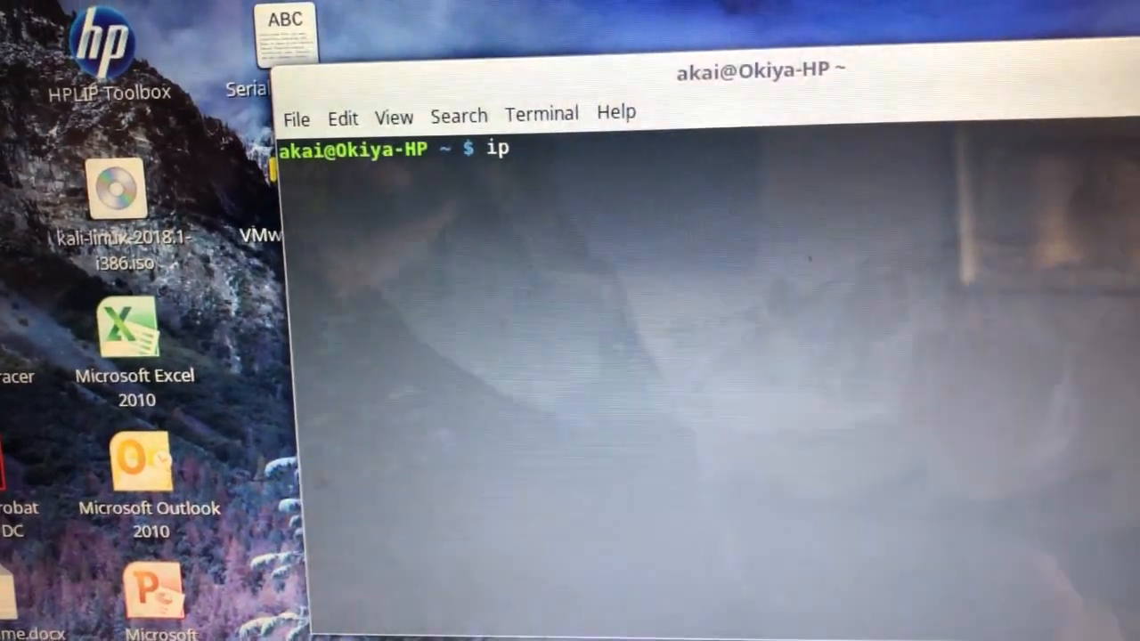
pyautogui.write('fc')
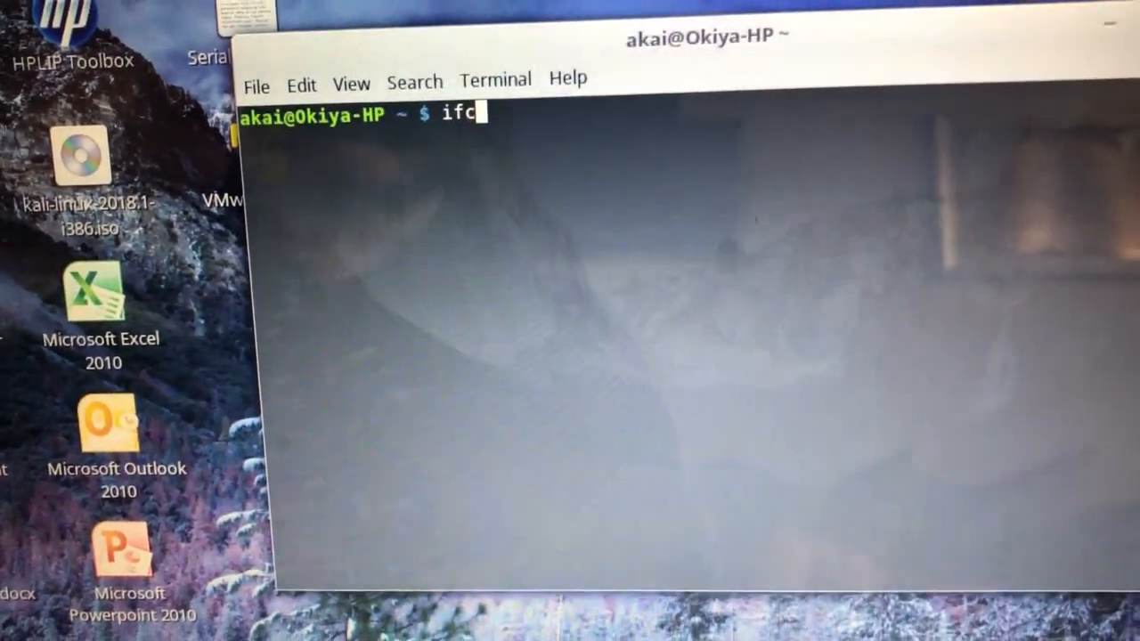
pyautogui.write('onfig')
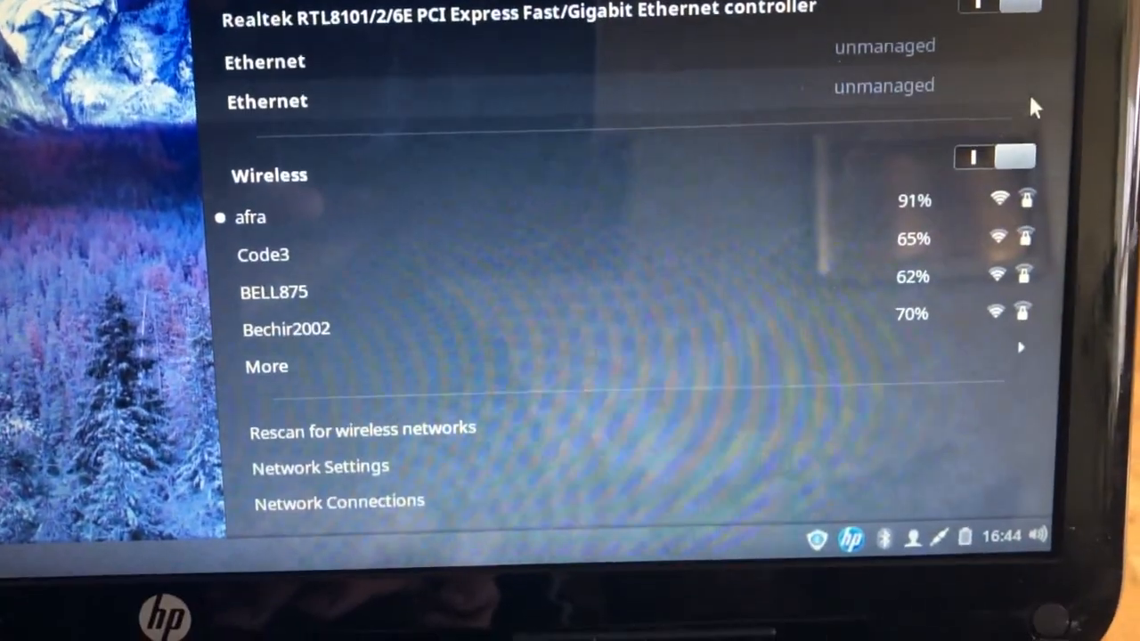
# Step: Switch wireless networking off in the panel network applet, leaving only Ethernet
pyautogui.click(994, 157)
pyautogui.write('ifco')
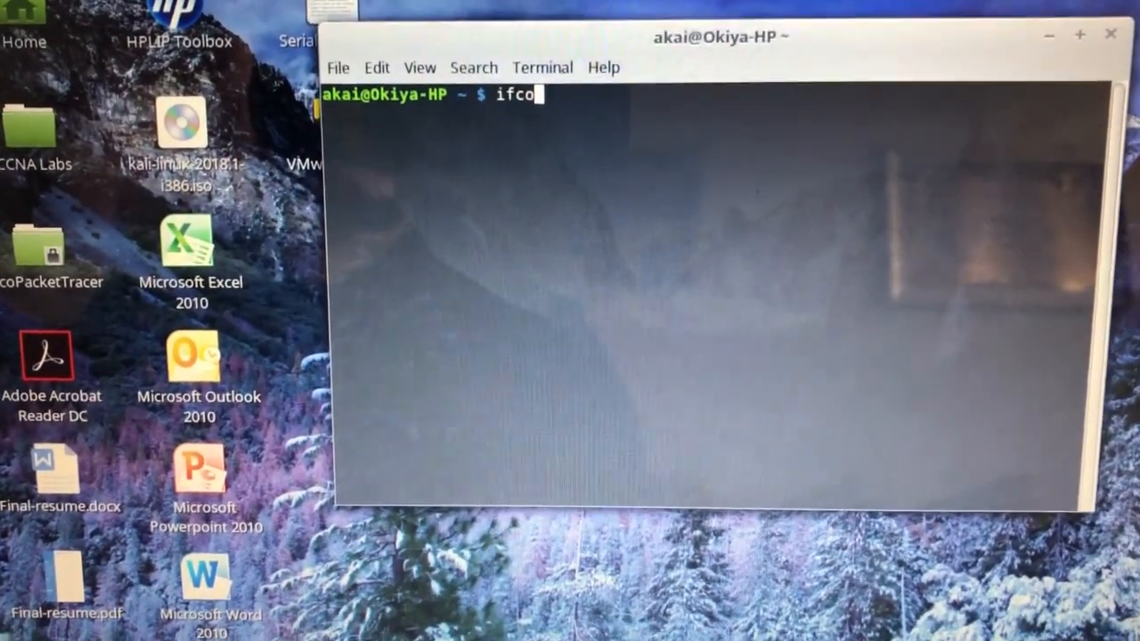
# Step: Run ifconfig to list the interfaces and confirm the wired connection
pyautogui.write('nfig')
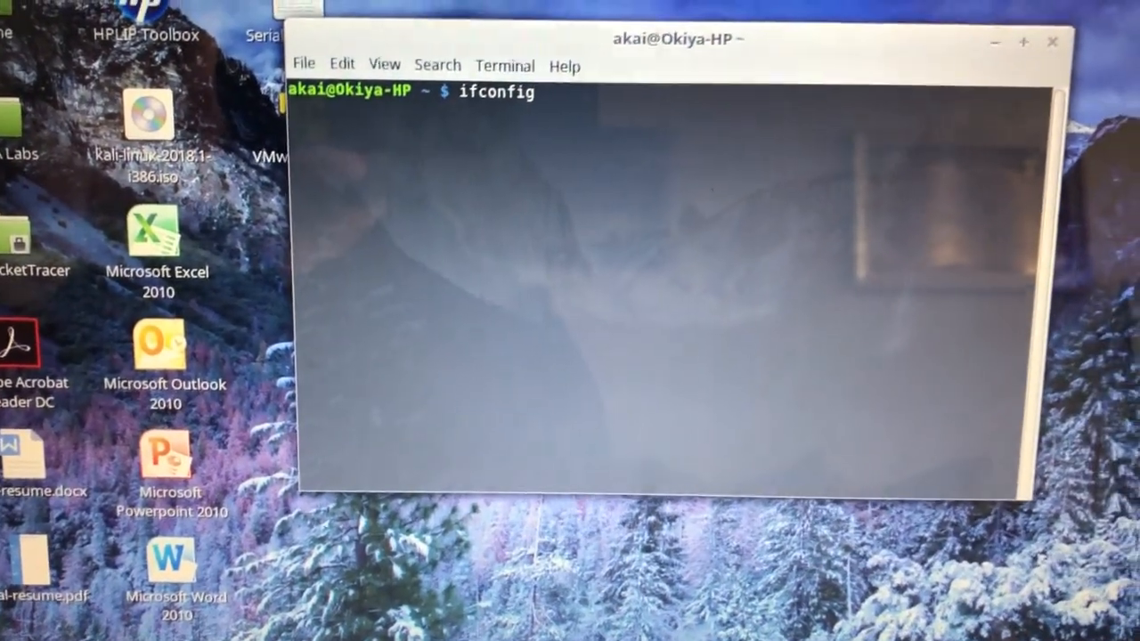
pyautogui.press('Return')
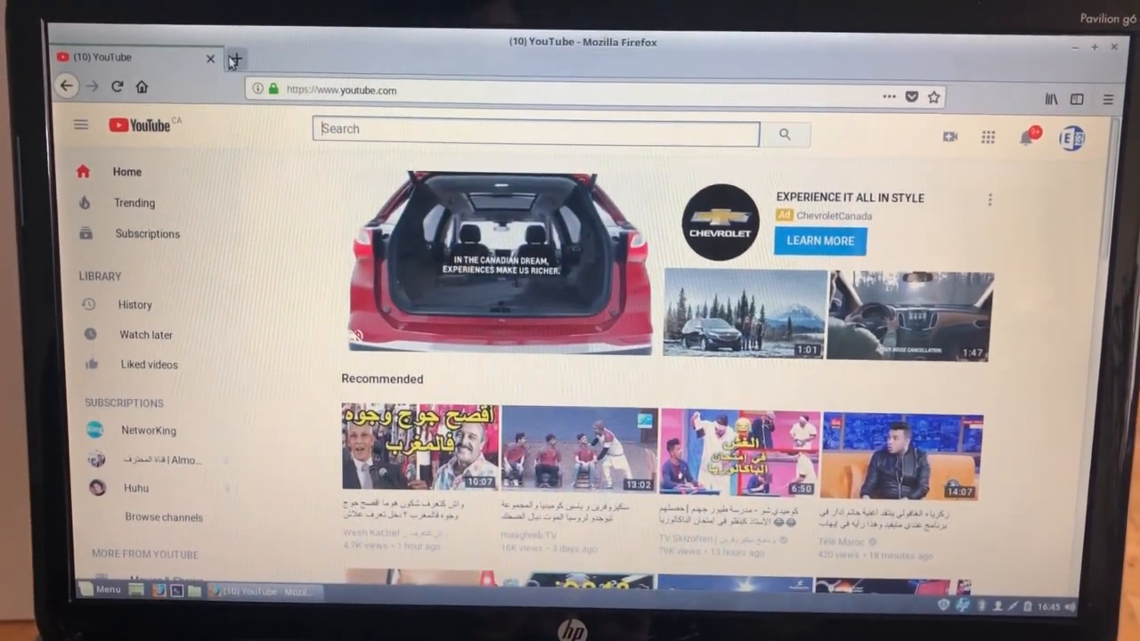
pyautogui.click(235, 59)
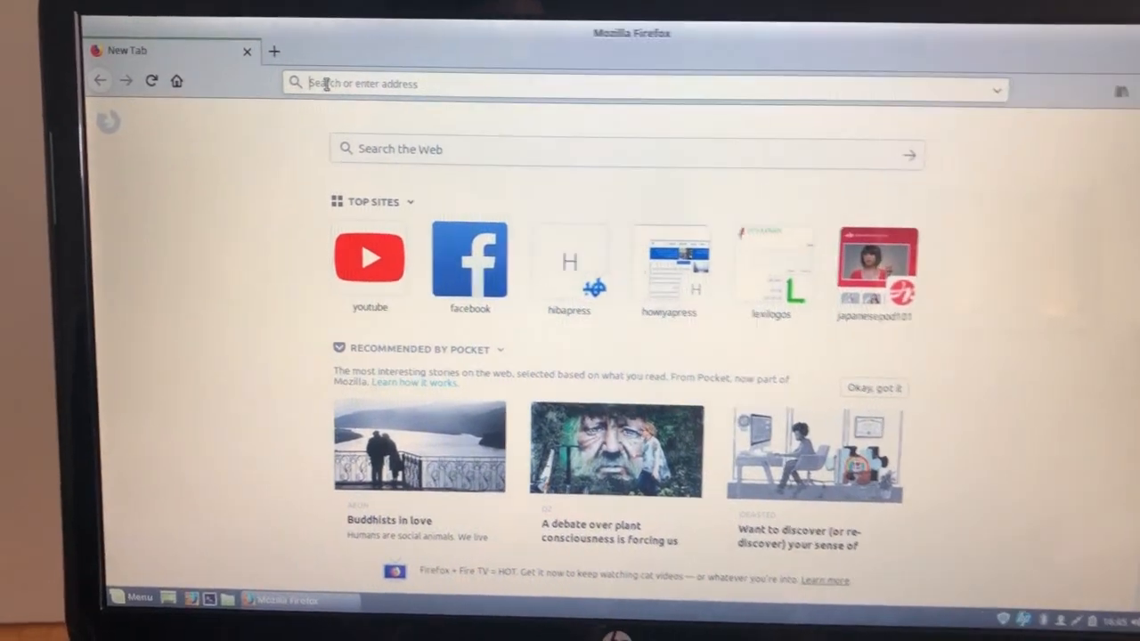
pyautogui.write('www.cnn.com')
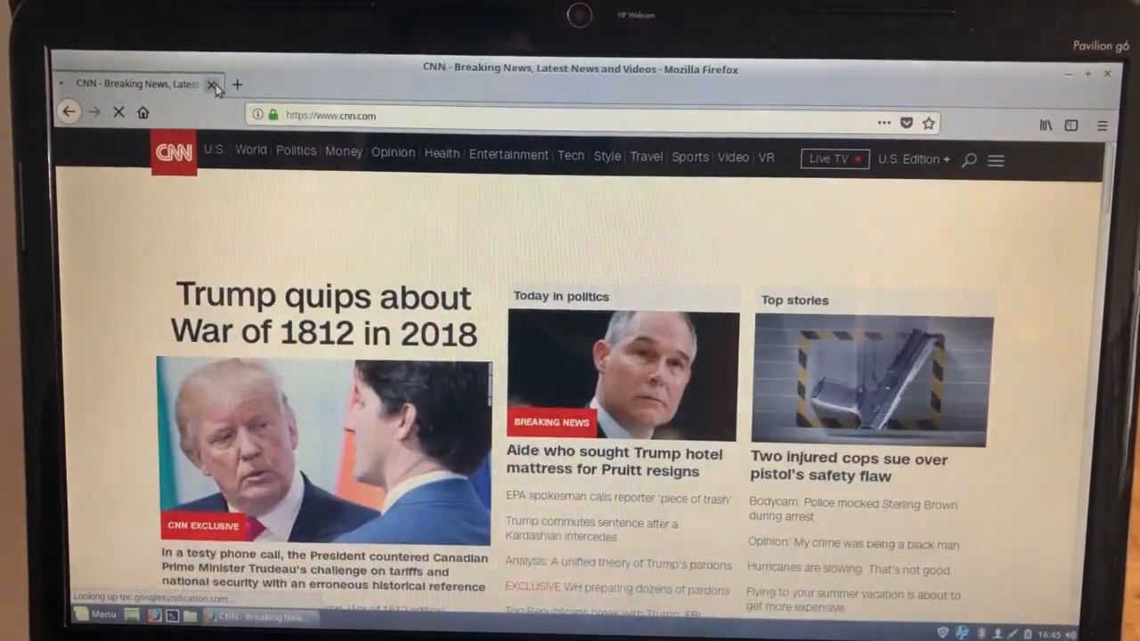
pyautogui.click(212, 84)
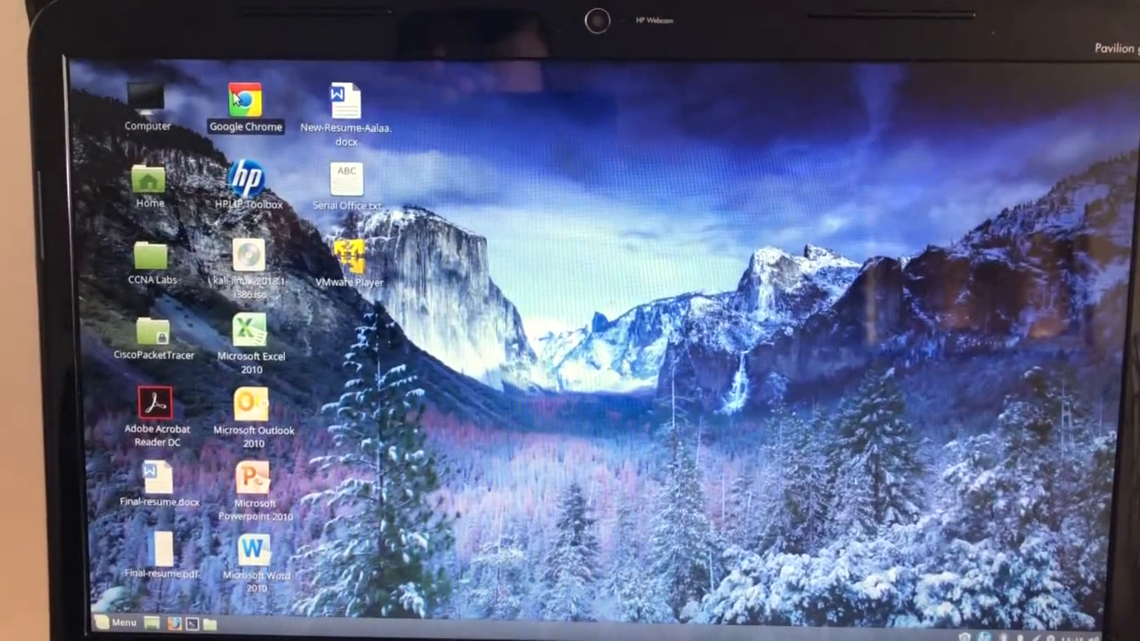